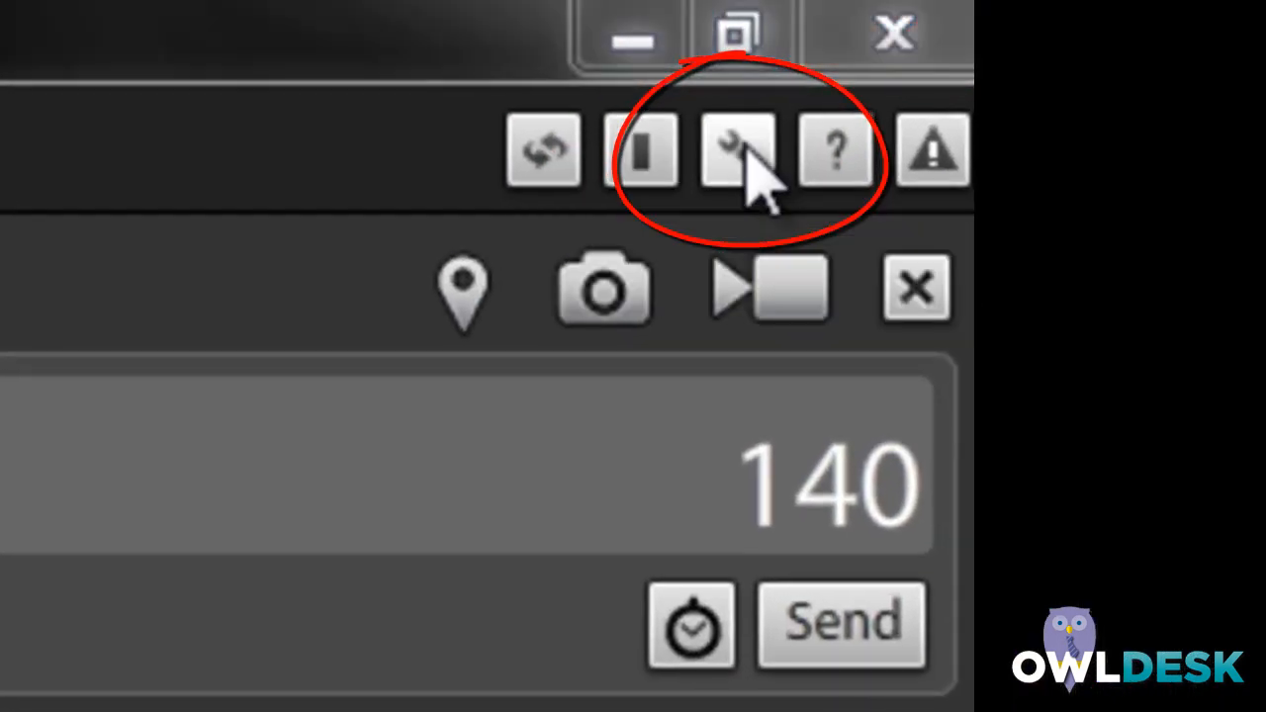
Open TweetDeck Settings from the wrench icon in the top-right toolbar
{"action": "left_click", "coordinate": [737, 150]}
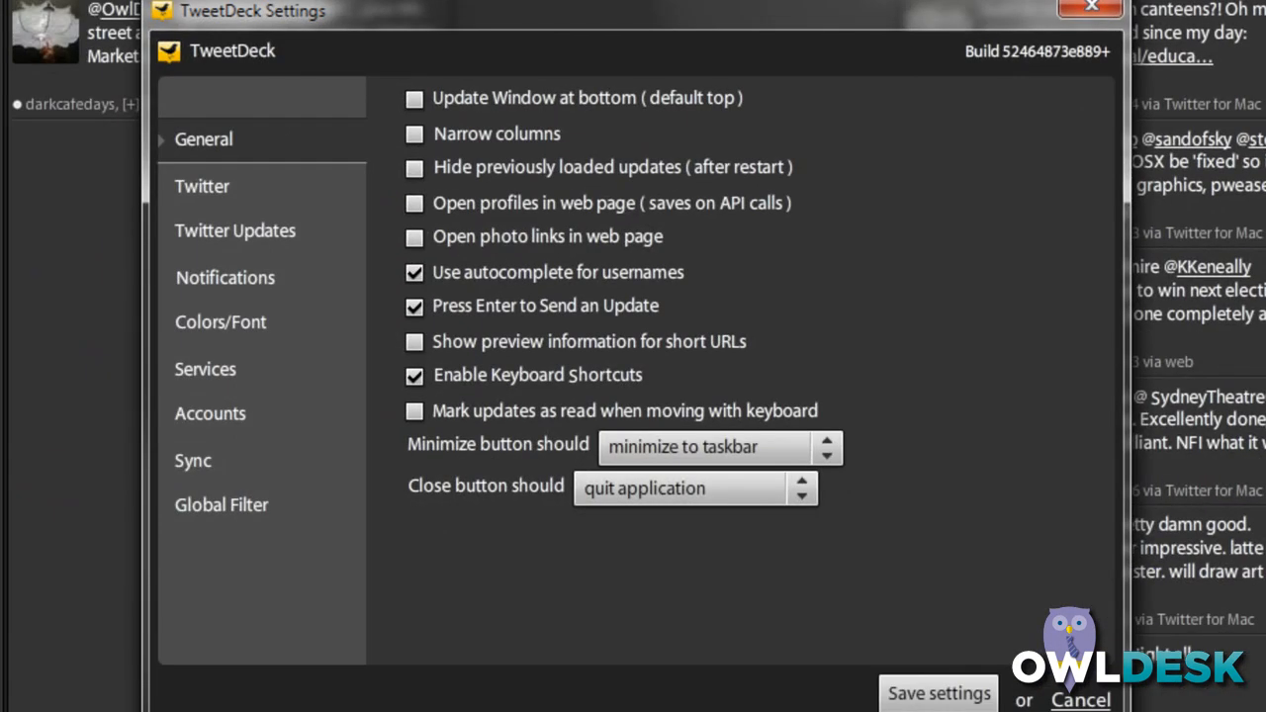
In the Services settings, request a bit.ly API key for the owldesk account
{"action": "left_click", "coordinate": [204, 369]}
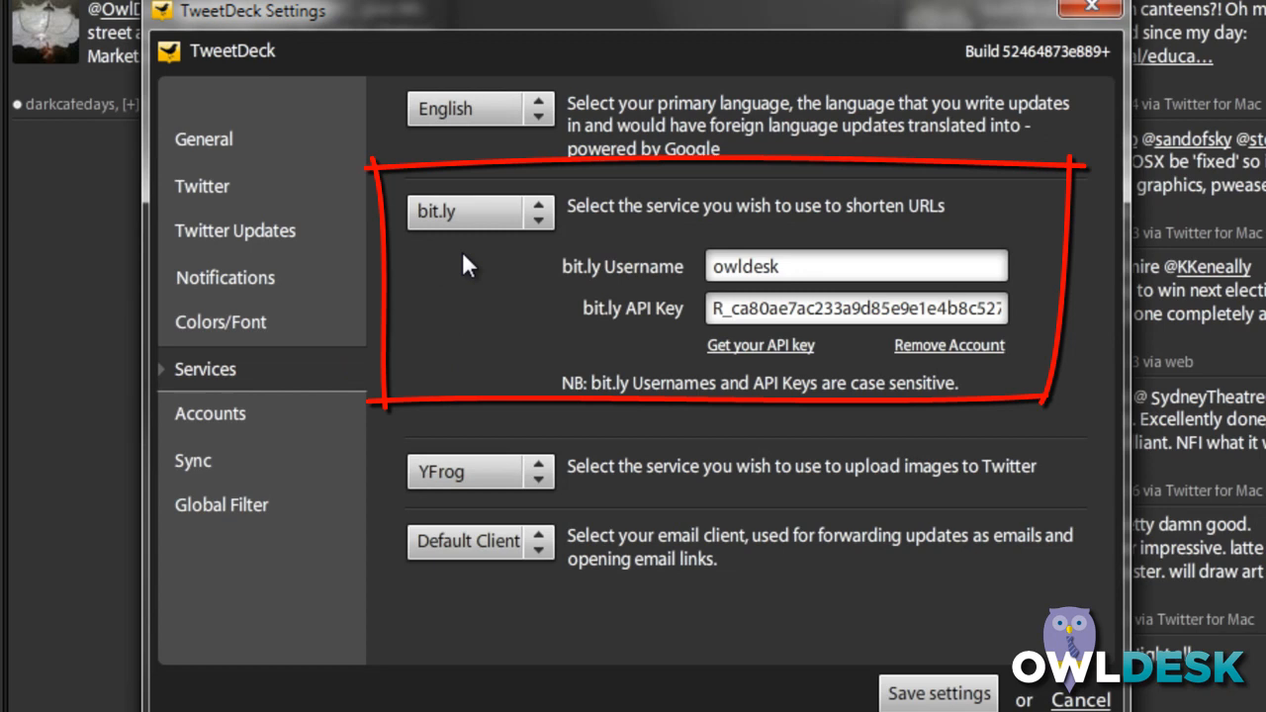
{"action": "mouse_move", "coordinate": [873, 207]}
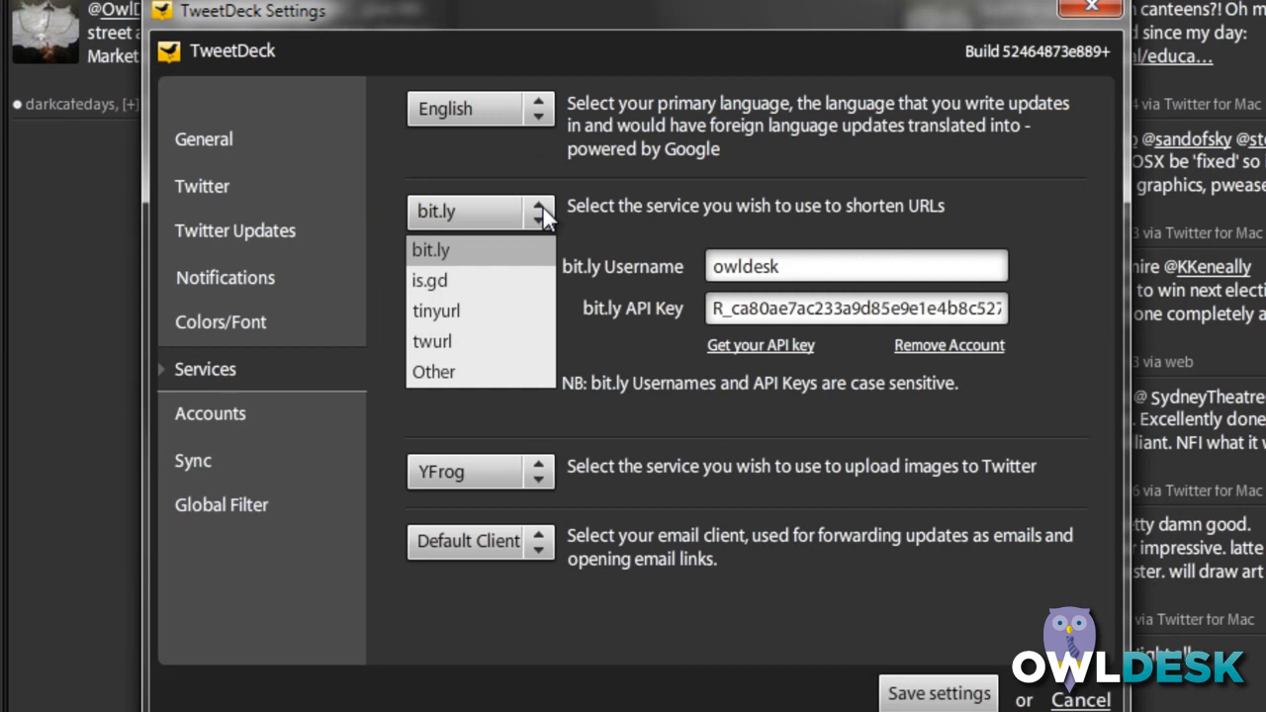
{"action": "mouse_move", "coordinate": [491, 274]}
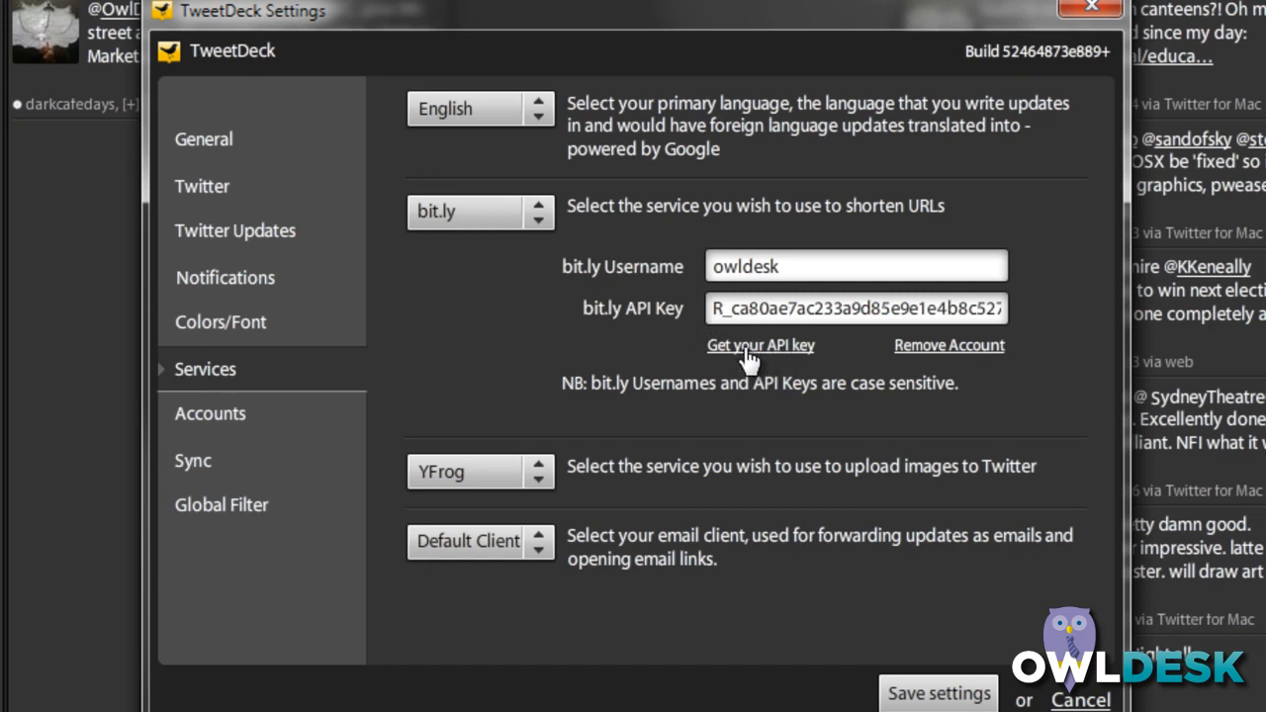
{"action": "left_click", "coordinate": [760, 346]}
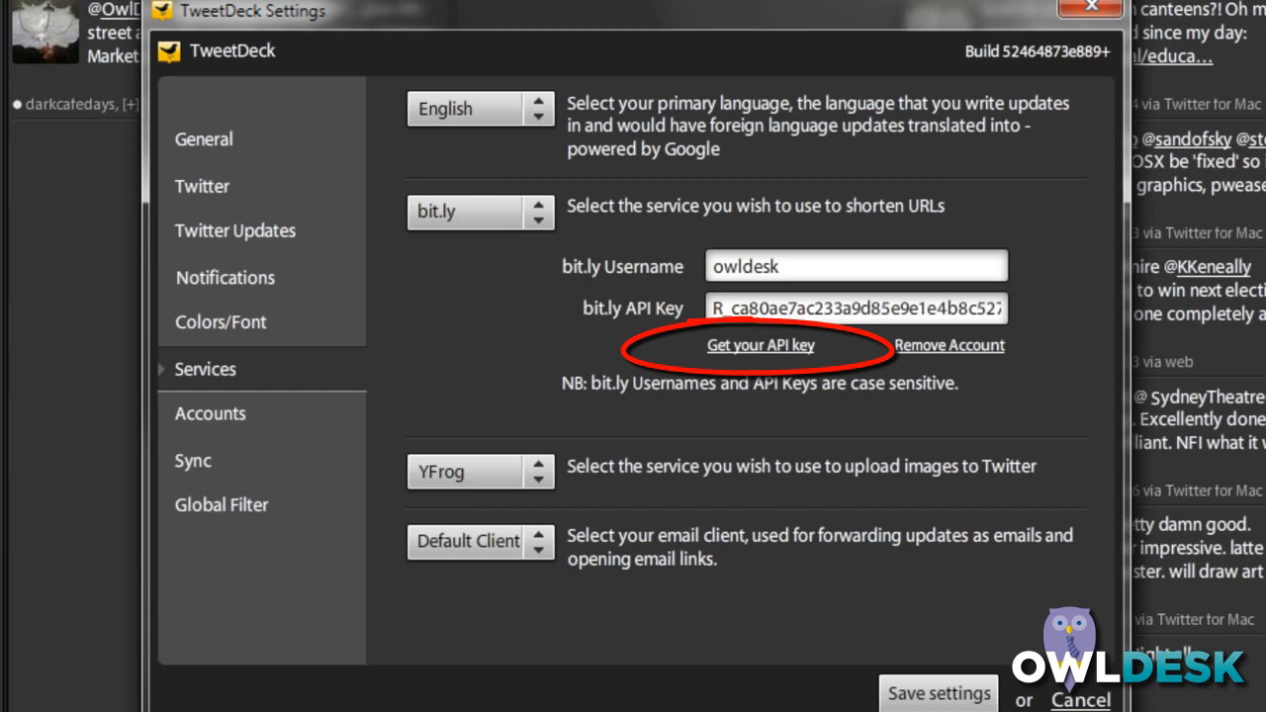
{"action": "mouse_move", "coordinate": [865, 452]}
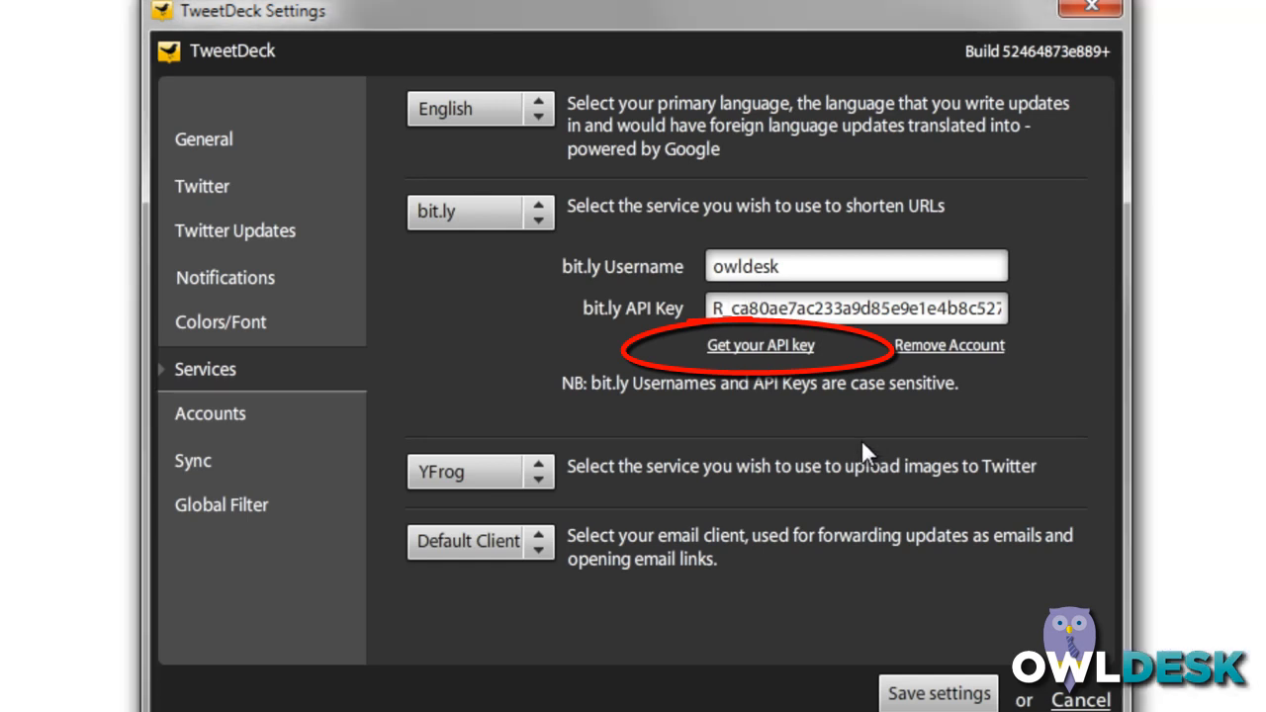
View the bit.ly API key page showing the owldesk username and API key
{"action": "left_click", "coordinate": [759, 345]}
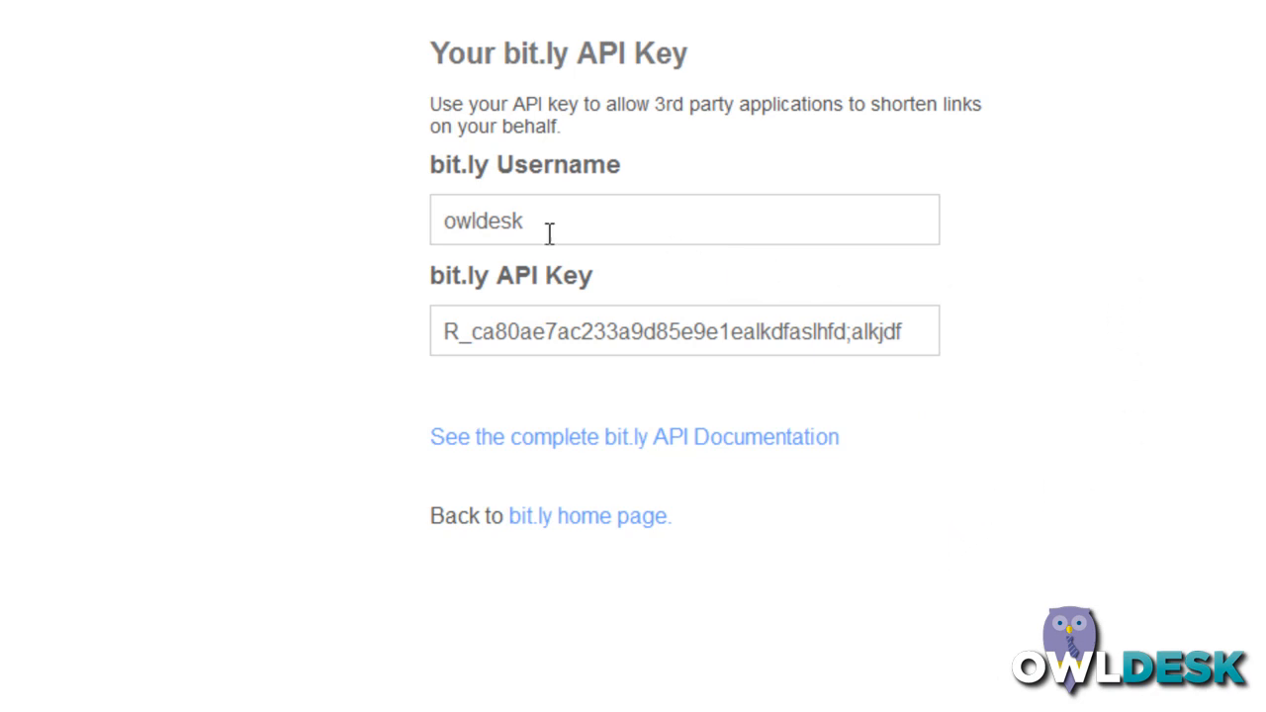
{"action": "mouse_move", "coordinate": [560, 379]}
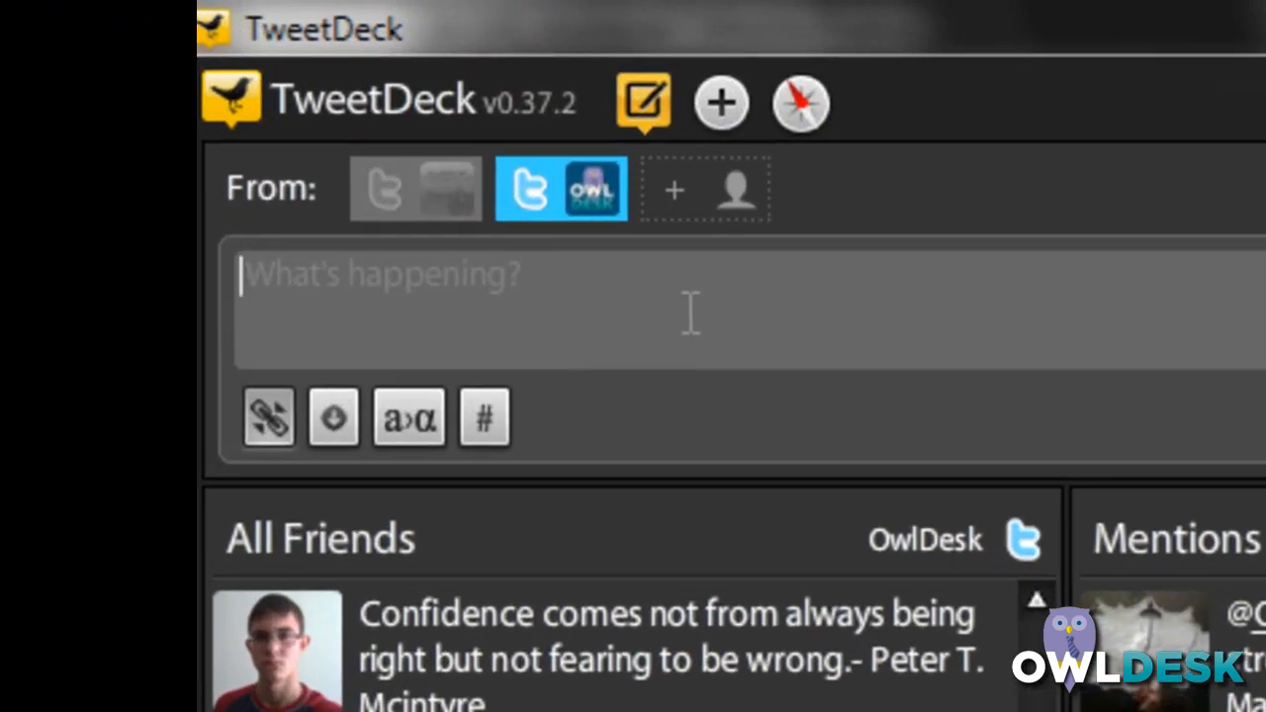
{"action": "type", "text": "http://bit.ly/gtfOcz"}
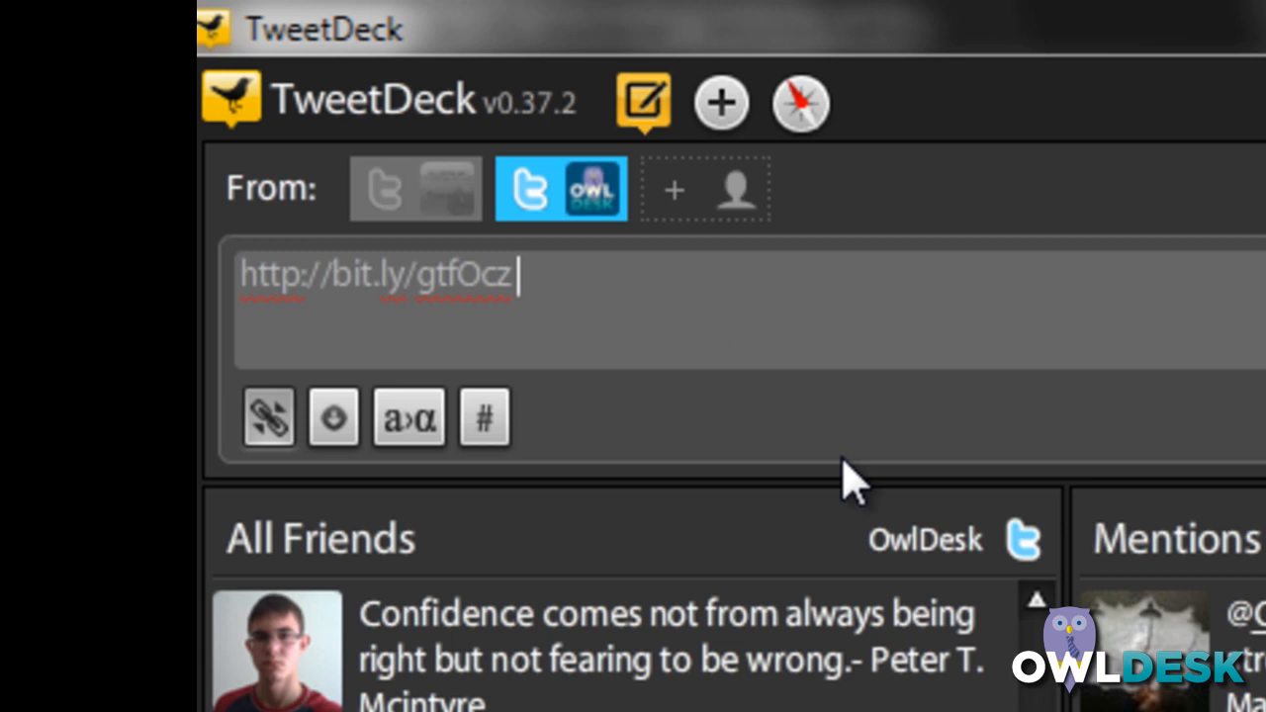